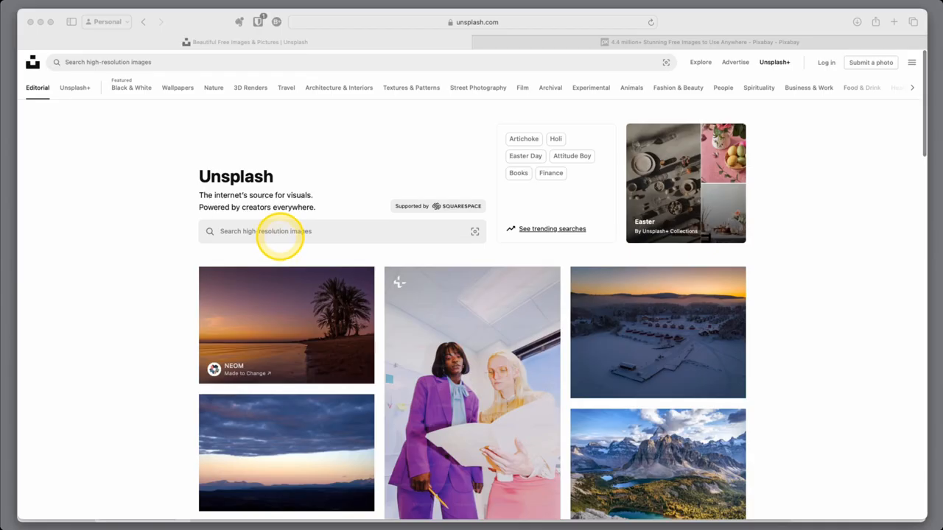
Step: Search Unsplash for 'bucket list locations' and limit results to free, landscape photos
{"action": "left_click", "coordinate": [265, 230]}
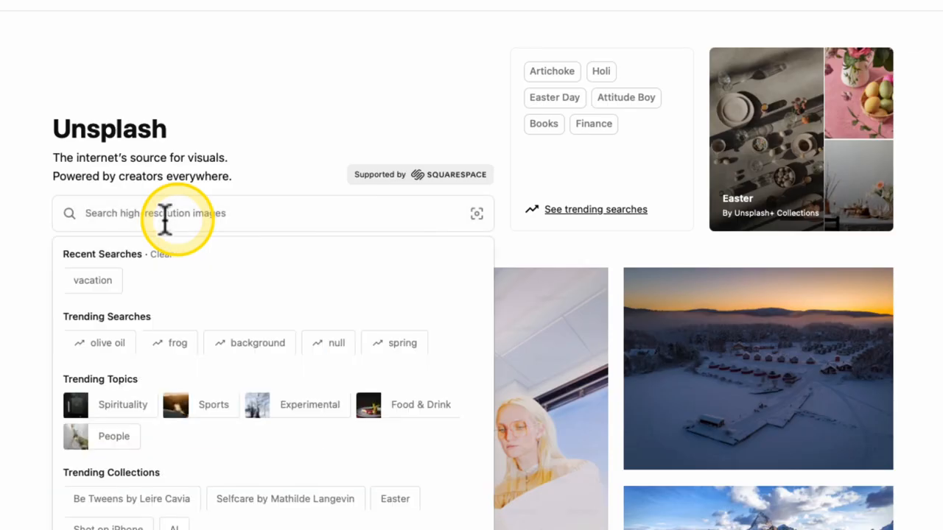
{"action": "type", "text": "bucke"}
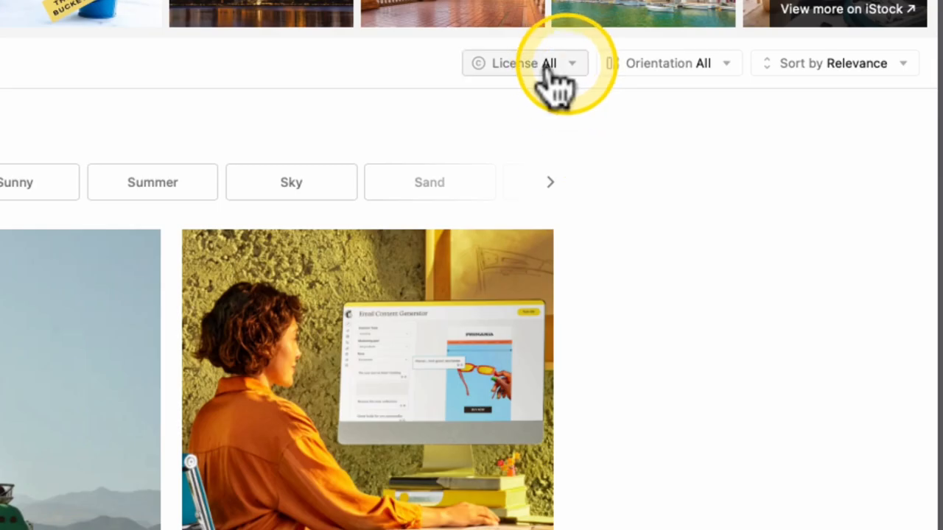
{"action": "left_click", "coordinate": [524, 62]}
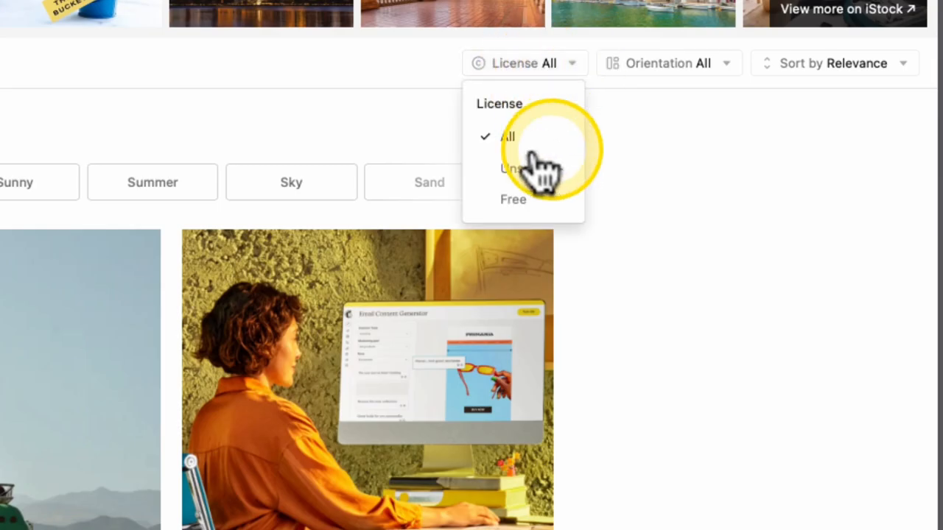
{"action": "left_click", "coordinate": [513, 199]}
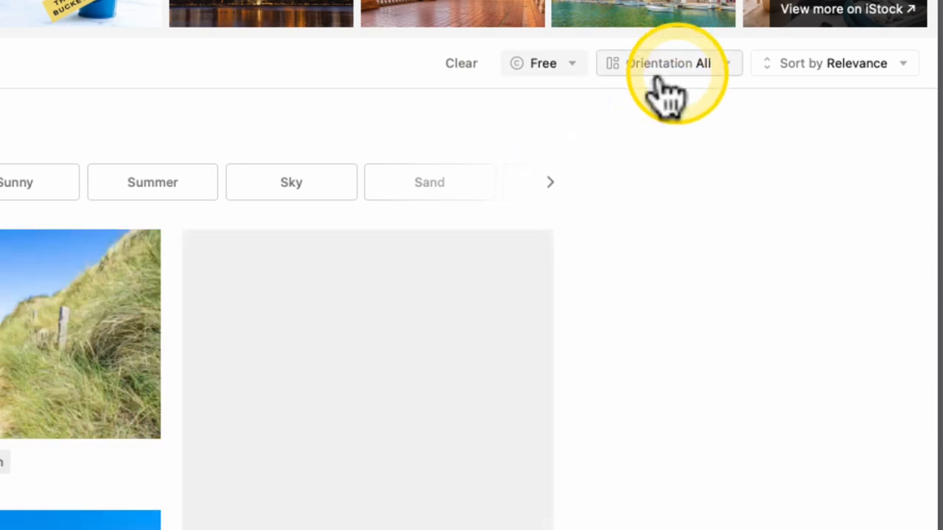
{"action": "left_click", "coordinate": [666, 63]}
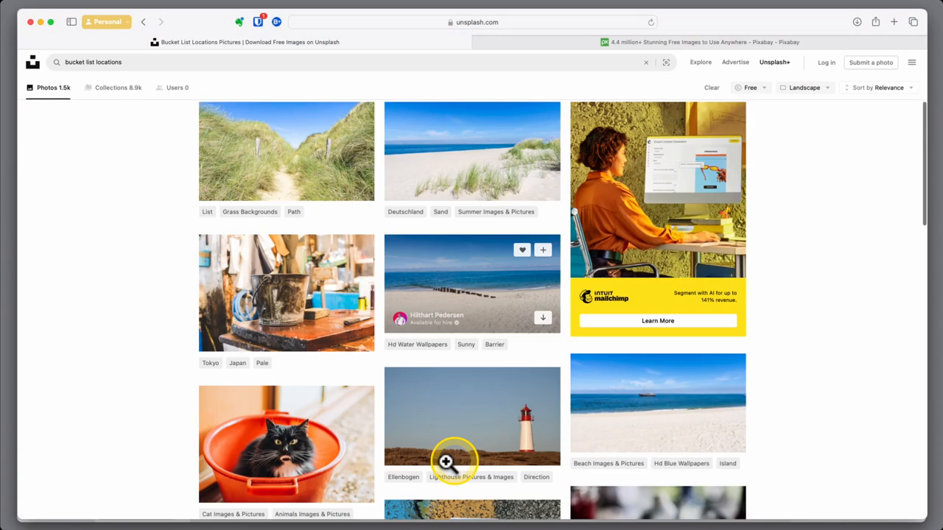
Step: Scroll down and back up through Pixabay's home page image grid
{"action": "scroll", "scroll_direction": "down", "scroll_amount": 3}
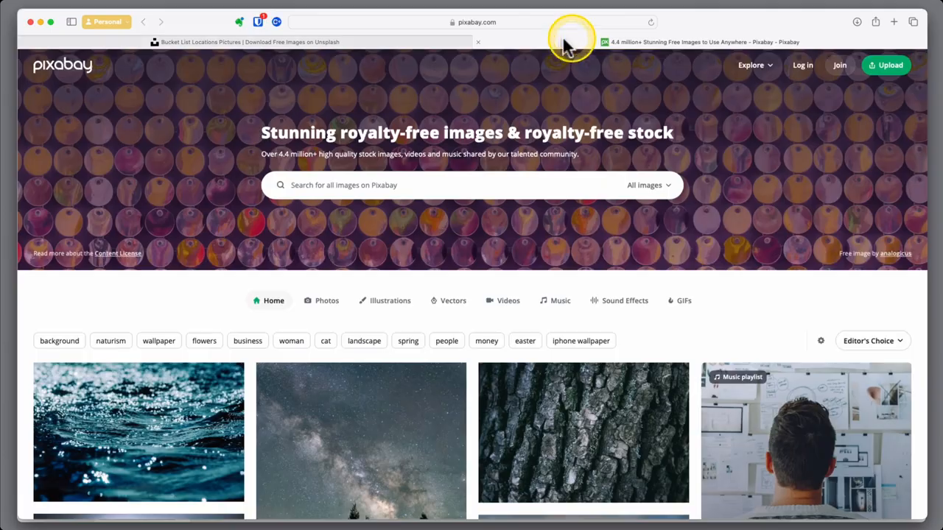
{"action": "scroll", "scroll_direction": "down", "scroll_amount": 3}
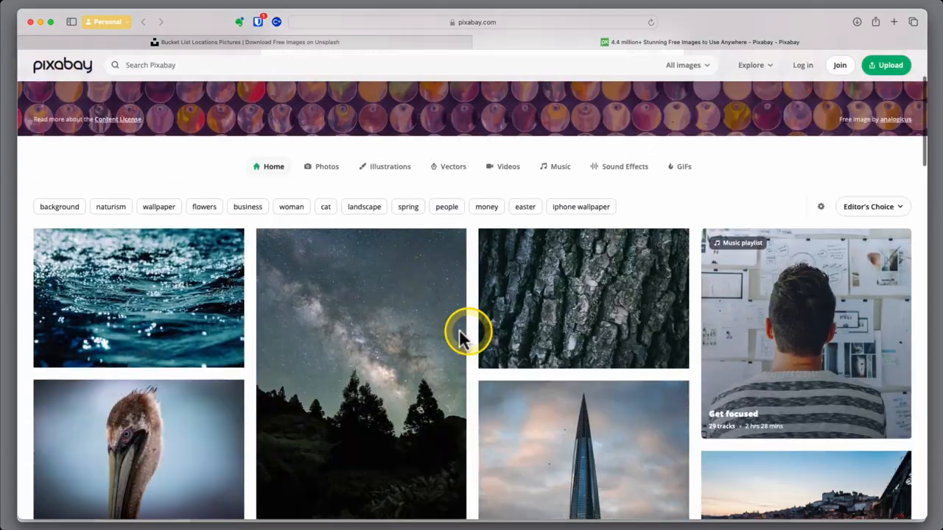
{"action": "scroll", "scroll_direction": "down", "scroll_amount": 3}
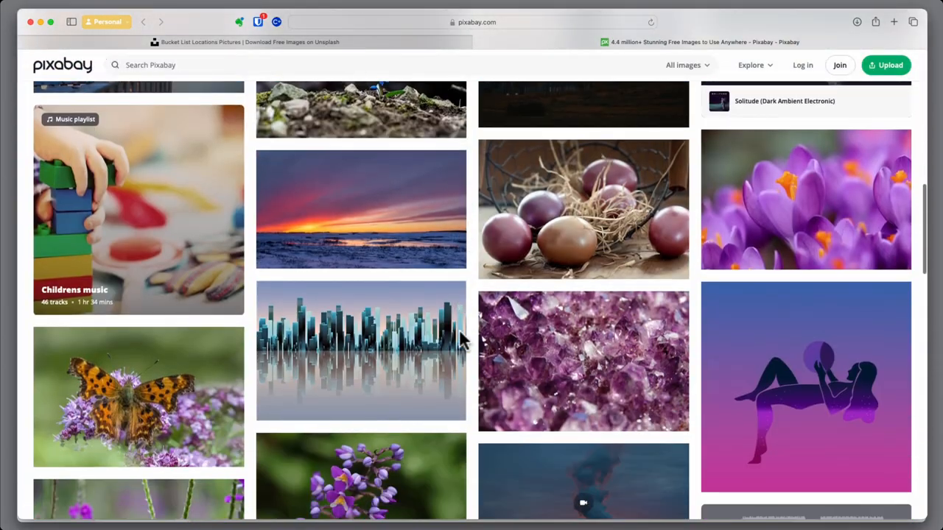
{"action": "scroll", "scroll_direction": "up", "scroll_amount": 3}
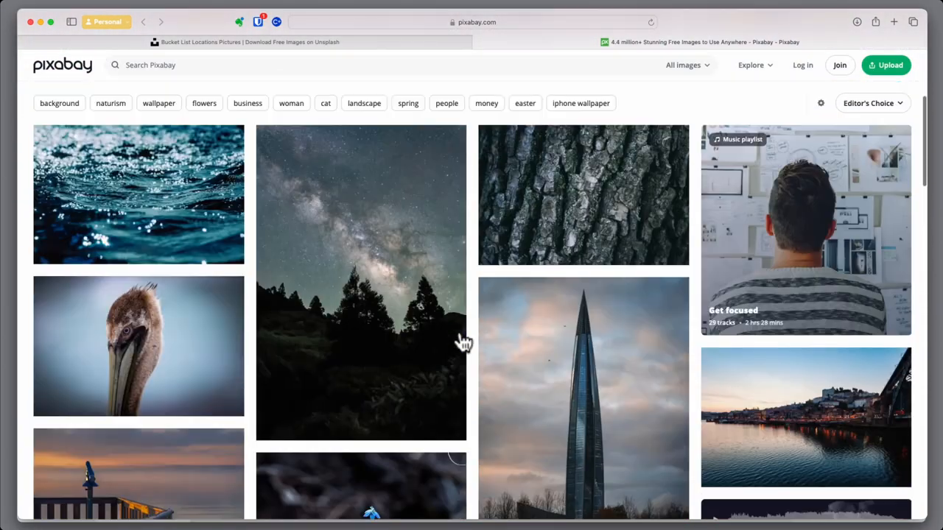
{"action": "scroll", "scroll_direction": "up", "scroll_amount": 3}
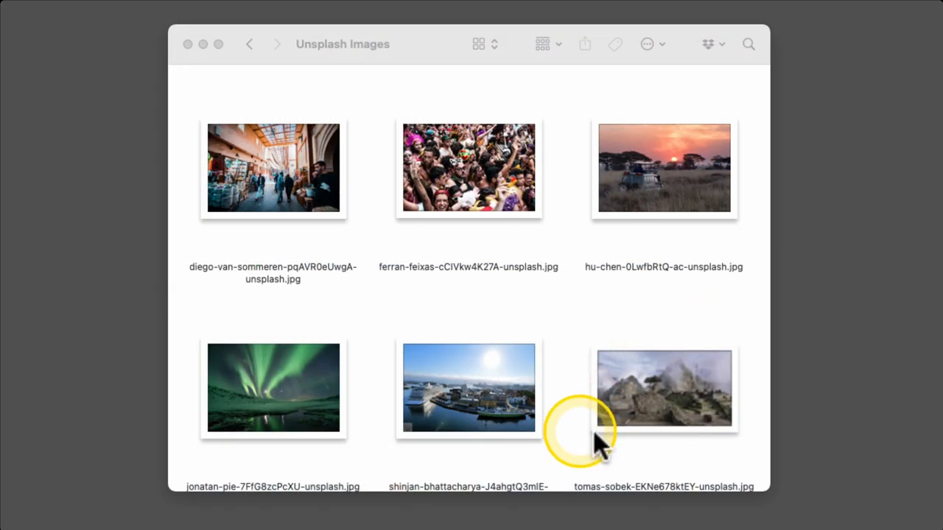
{"action": "mouse_move", "coordinate": [457, 449]}
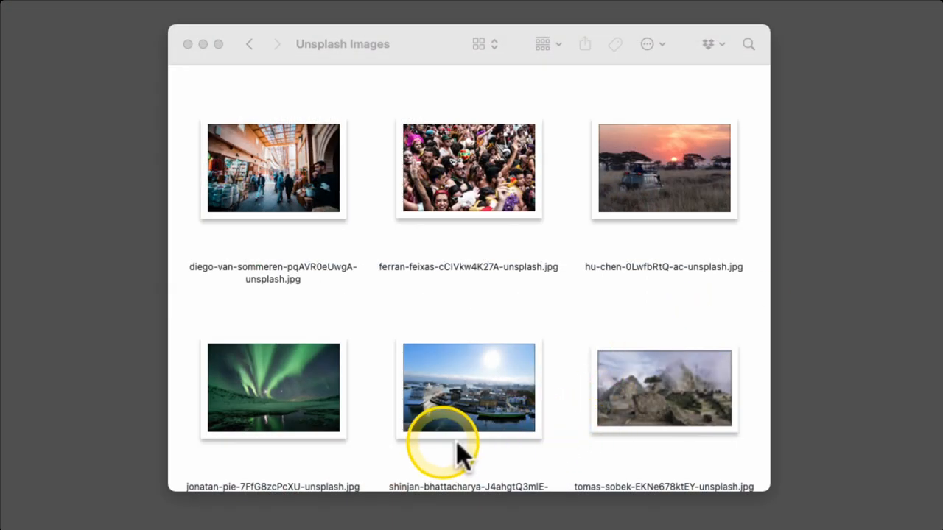
{"action": "mouse_move", "coordinate": [442, 265]}
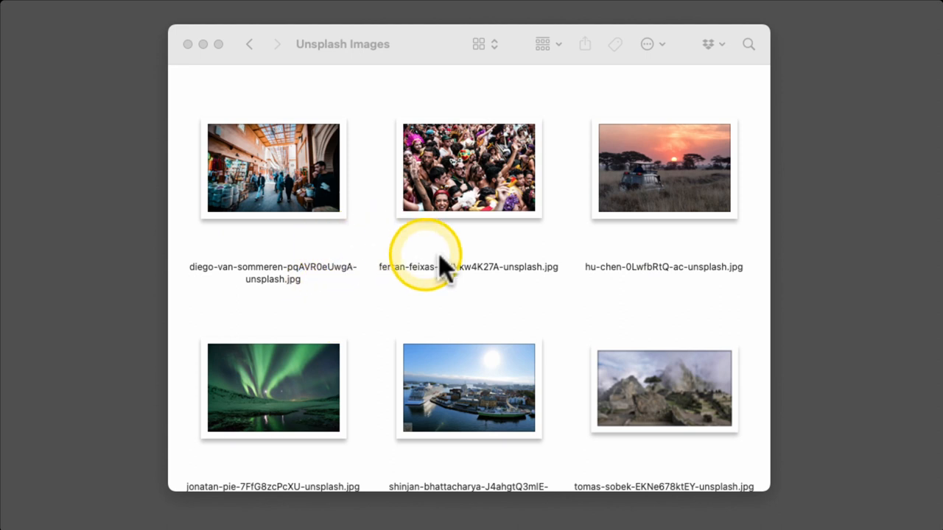
{"action": "mouse_move", "coordinate": [479, 387]}
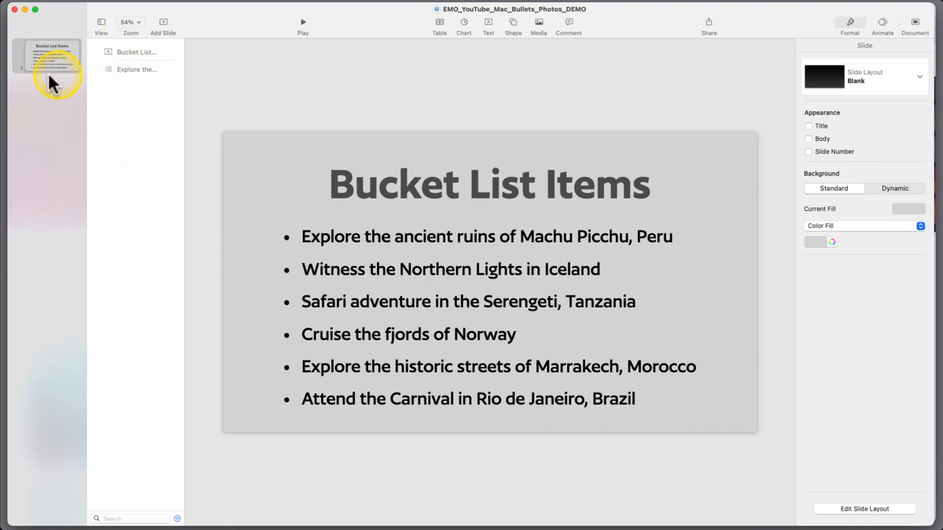
{"action": "mouse_move", "coordinate": [383, 290]}
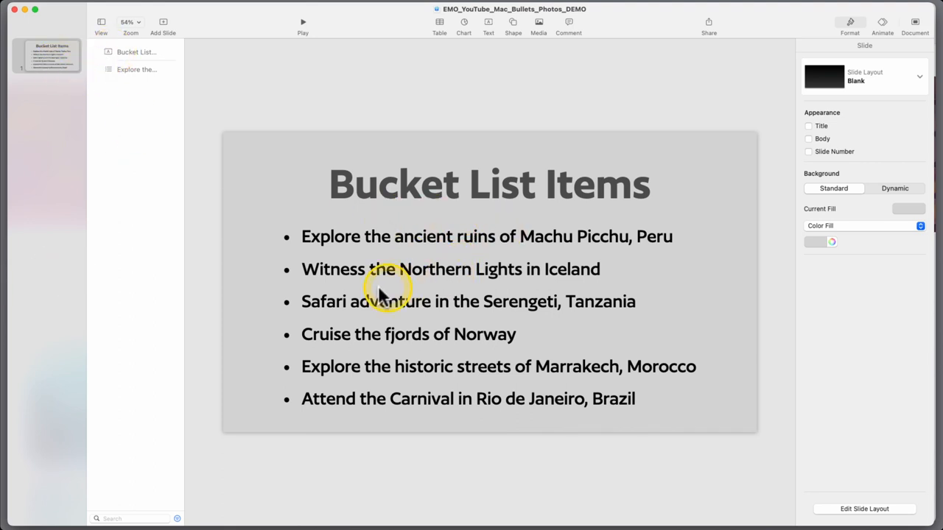
{"action": "mouse_move", "coordinate": [381, 295]}
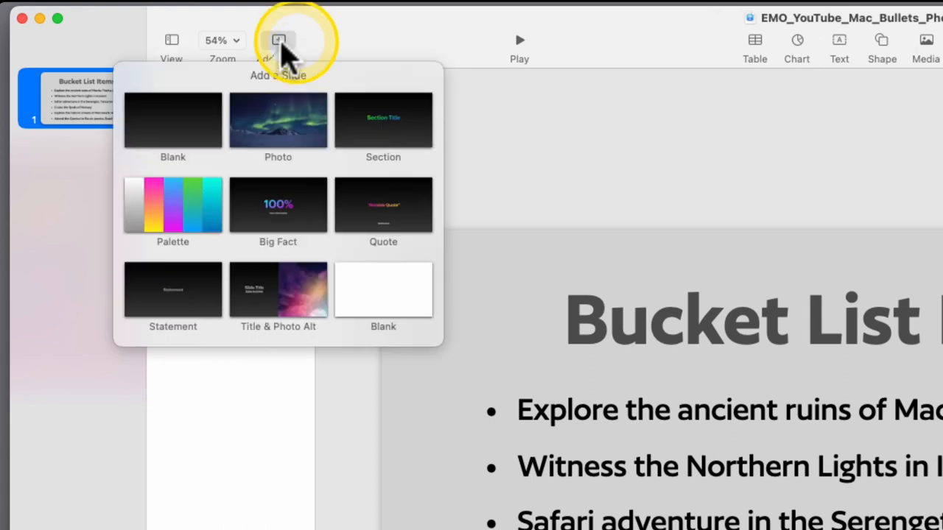
{"action": "mouse_move", "coordinate": [288, 129]}
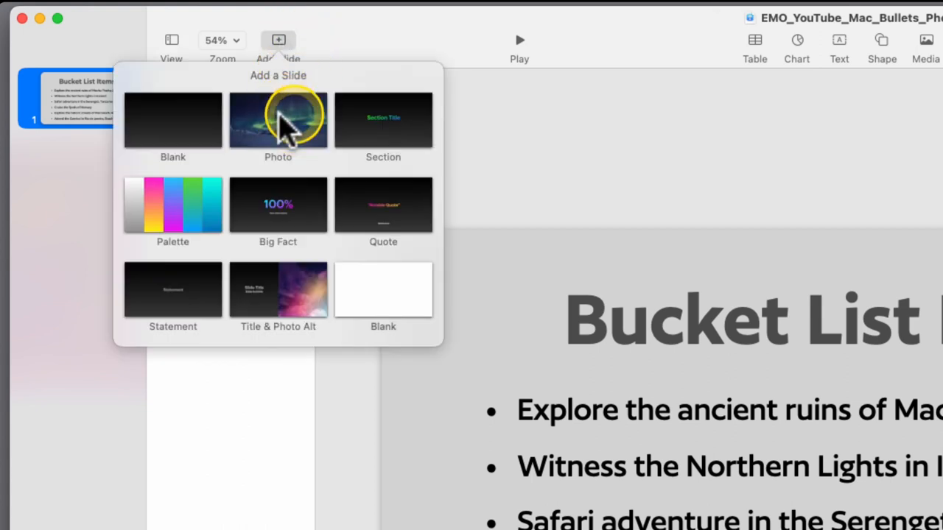
Step: Add a Photo-layout slide with the Northern Lights picture after Bucket List Items
{"action": "left_click", "coordinate": [278, 120]}
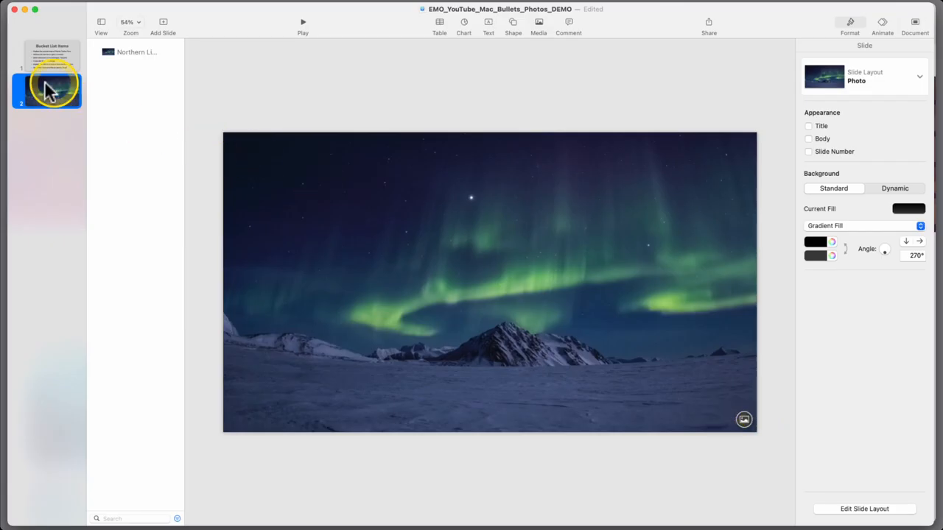
Step: Duplicate the Northern Lights slide into six photo slides, then deselect them
{"action": "right_click", "coordinate": [46, 89]}
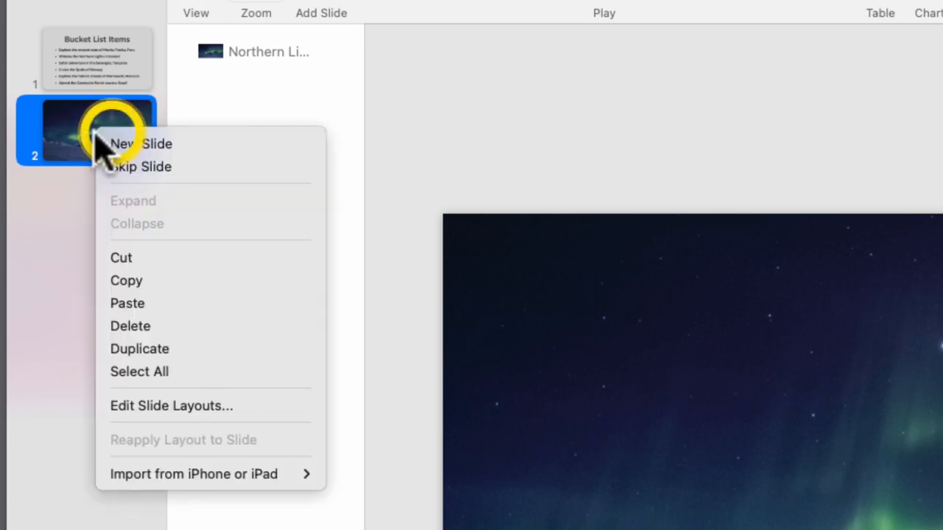
{"action": "mouse_move", "coordinate": [139, 348]}
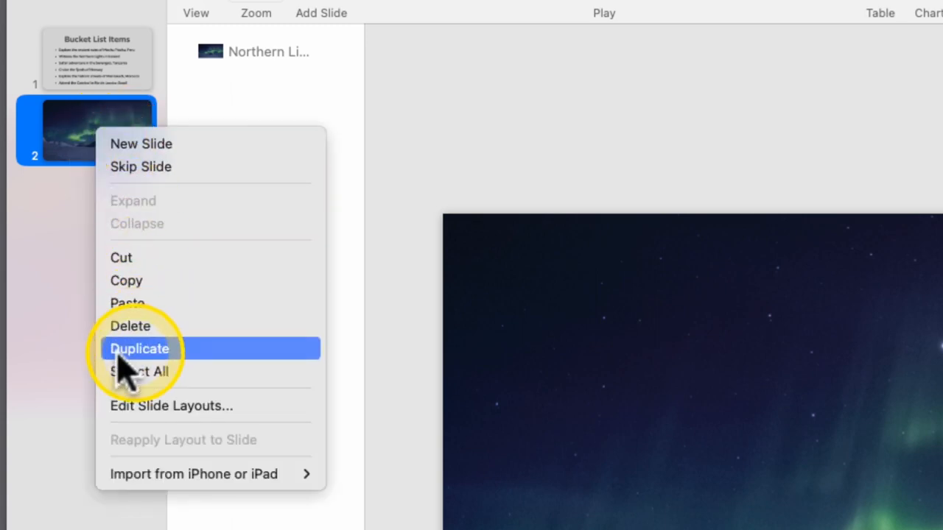
{"action": "left_click", "coordinate": [139, 349]}
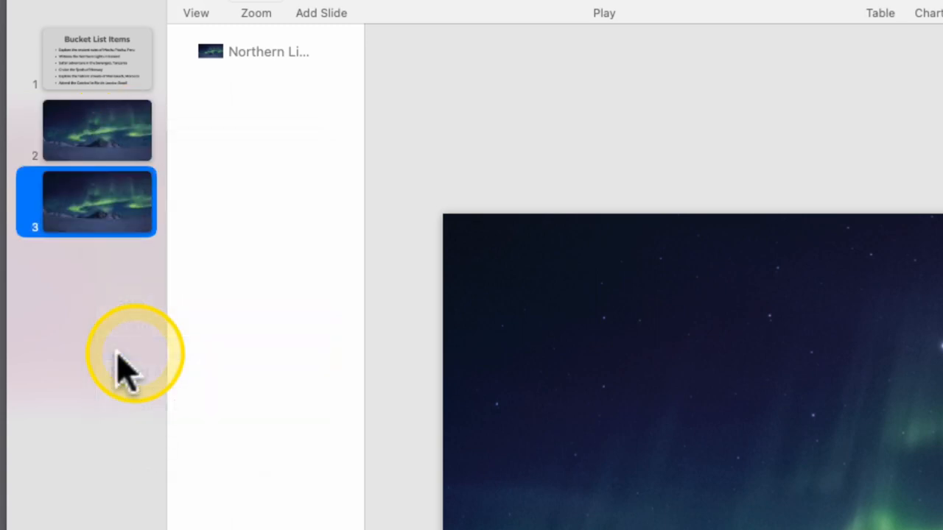
{"action": "left_click", "coordinate": [96, 59]}
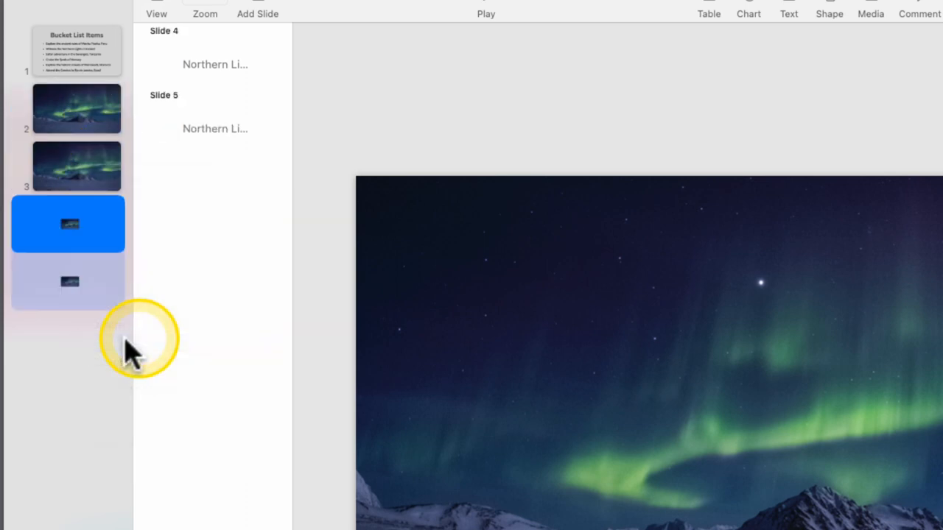
{"action": "left_click", "coordinate": [67, 224]}
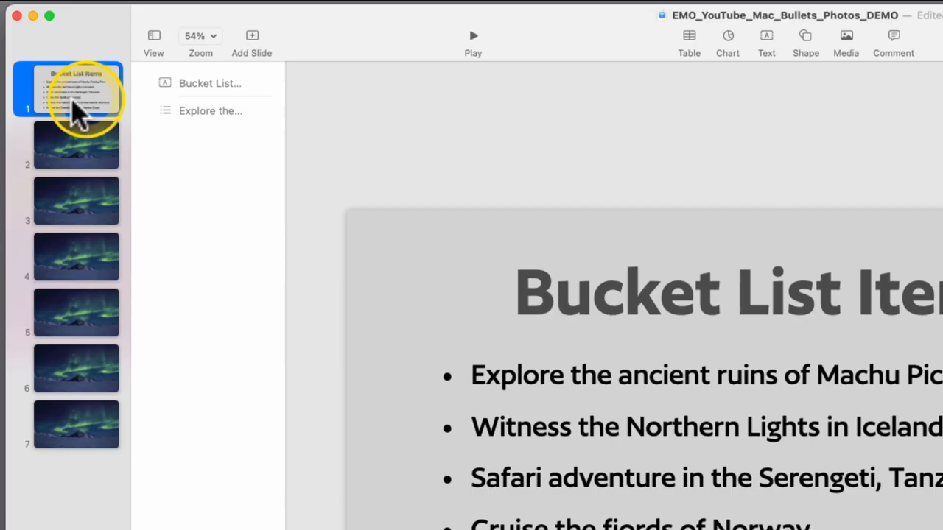
Step: Insert the Machu Picchu, green aurora and safari sunset photos into slides 2–4
{"action": "left_click", "coordinate": [76, 145]}
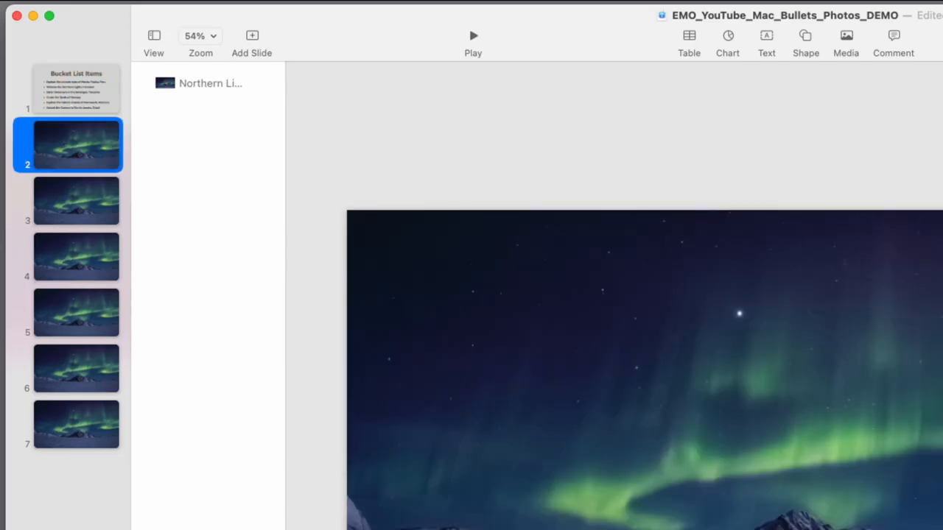
{"action": "left_click", "coordinate": [845, 40]}
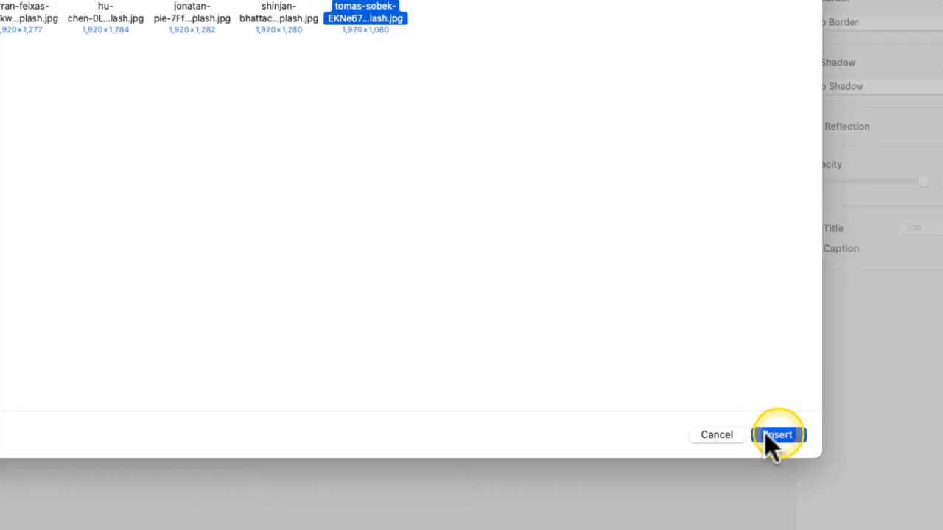
{"action": "left_click", "coordinate": [778, 435]}
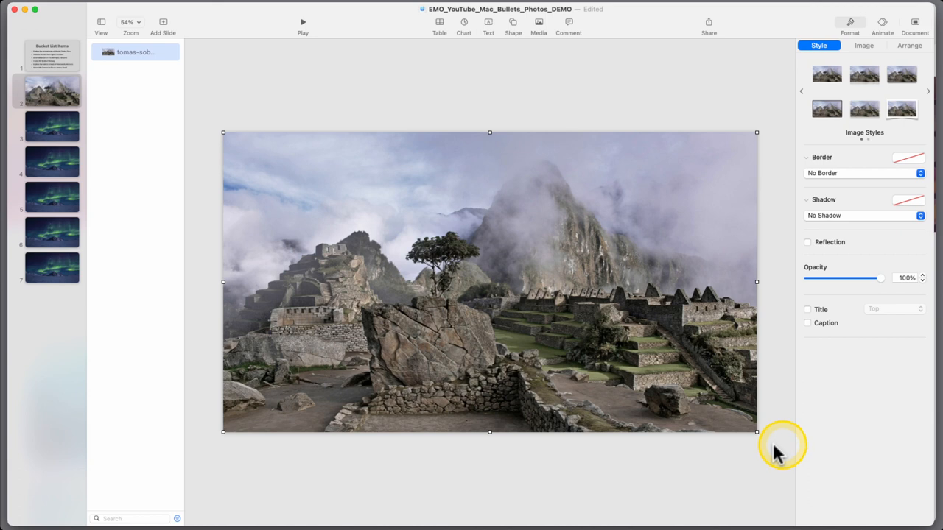
{"action": "left_click", "coordinate": [51, 125]}
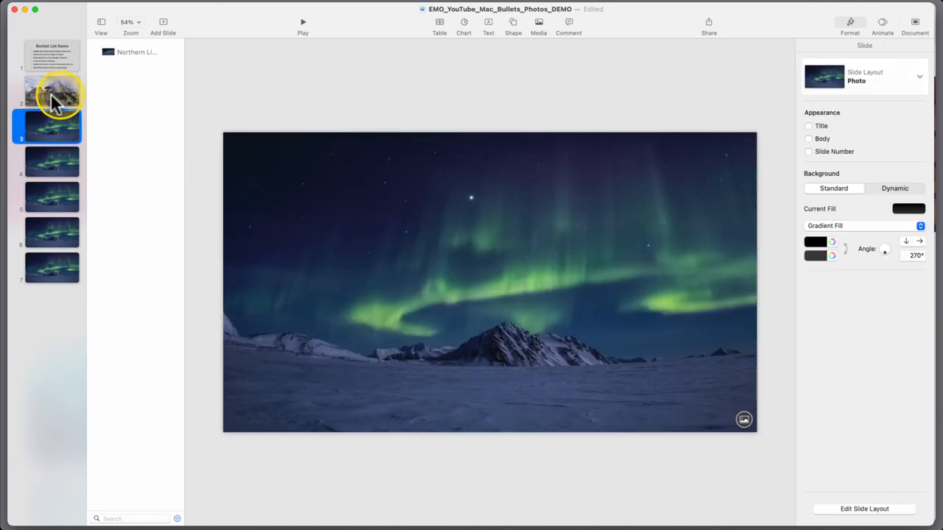
{"action": "left_click", "coordinate": [52, 70]}
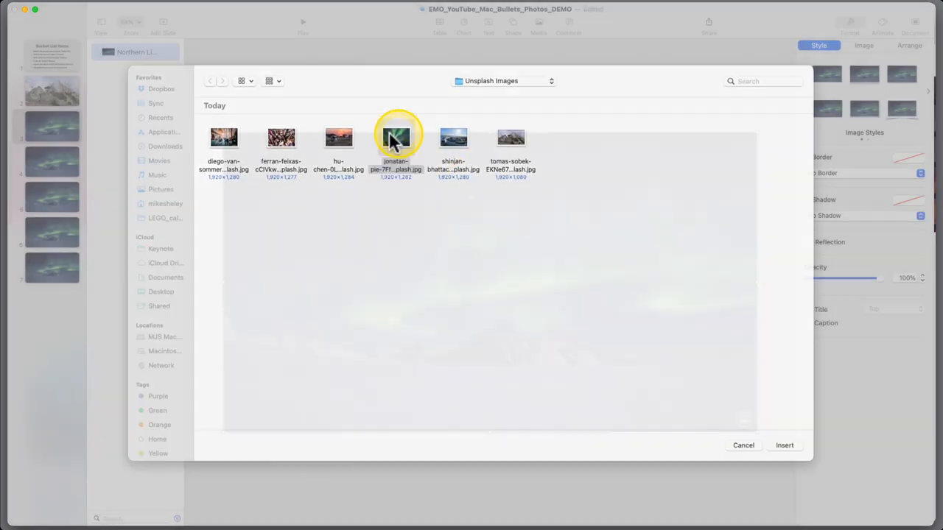
{"action": "left_click", "coordinate": [784, 445]}
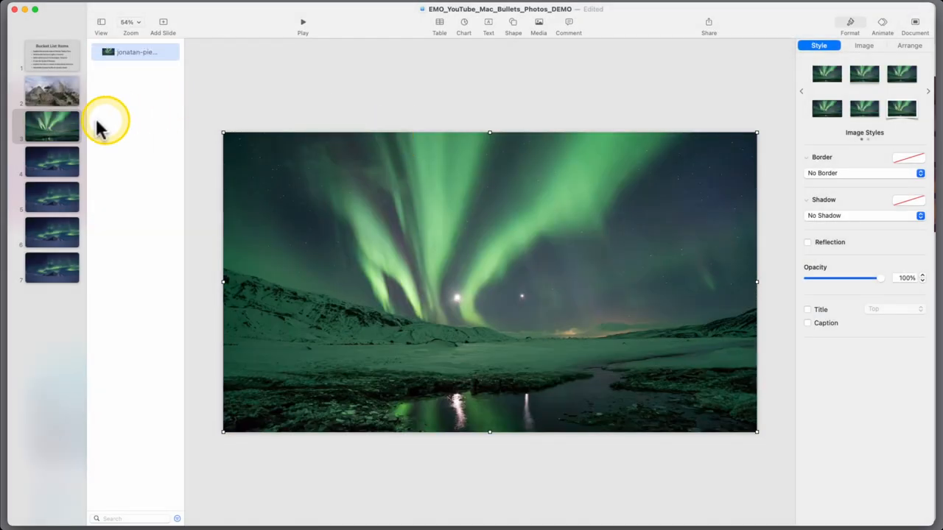
{"action": "left_click", "coordinate": [51, 55]}
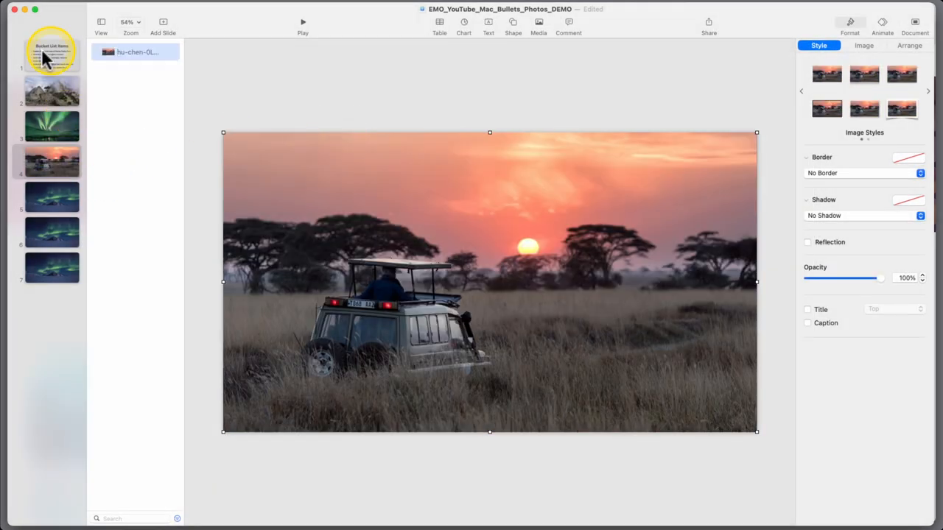
{"action": "left_click", "coordinate": [51, 51]}
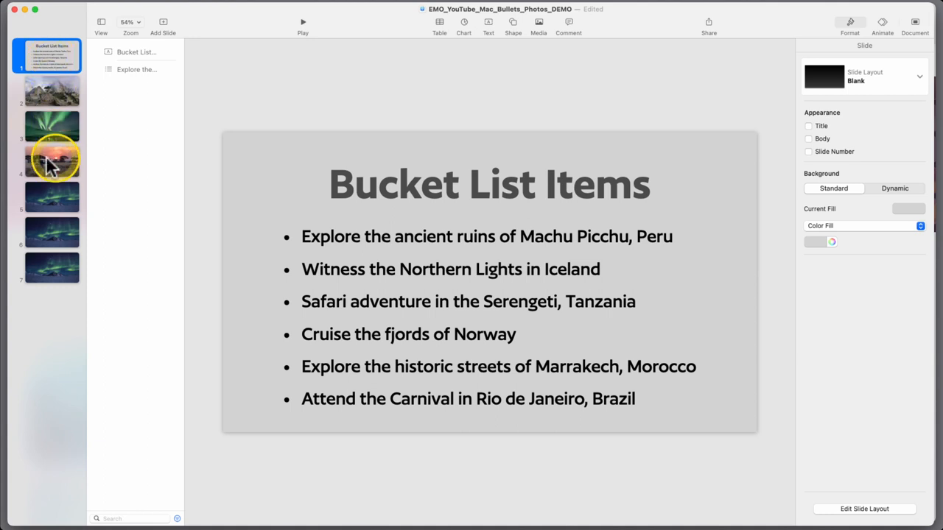
Step: Insert the Norway fjord, Marrakech market and Rio Carnival photos into slides 5–7
{"action": "left_click", "coordinate": [51, 196]}
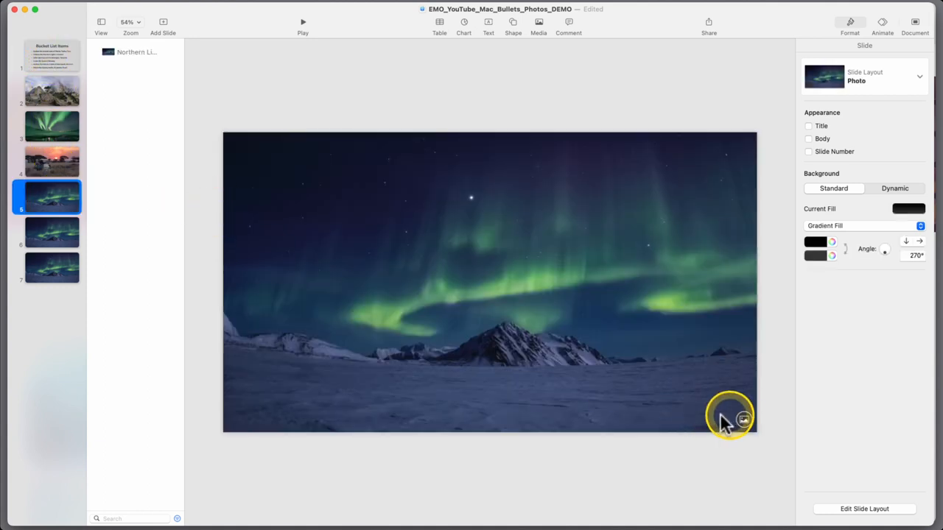
{"action": "left_click", "coordinate": [743, 419]}
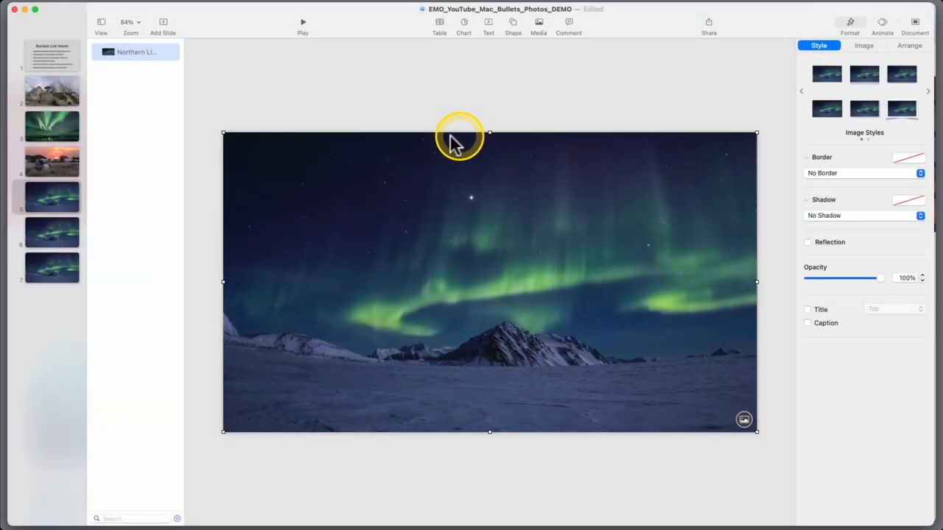
{"action": "left_click", "coordinate": [221, 221]}
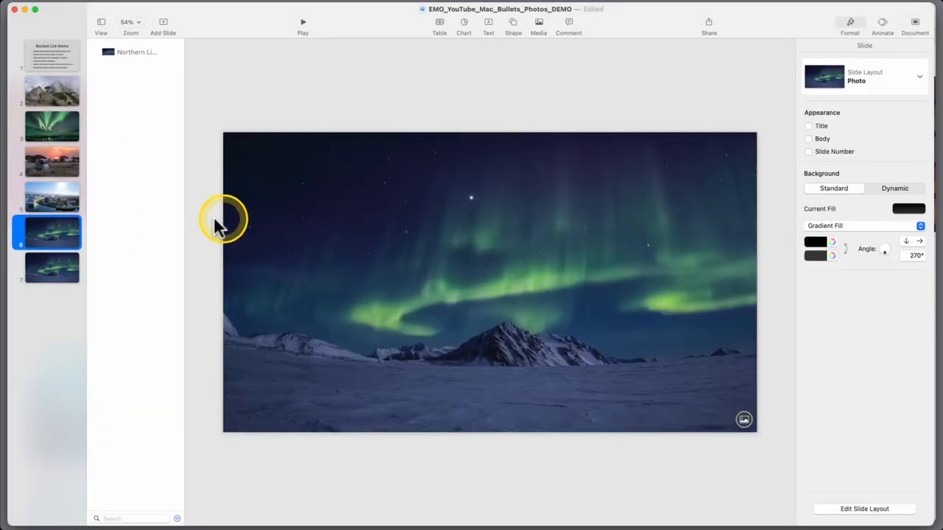
{"action": "left_click", "coordinate": [46, 56]}
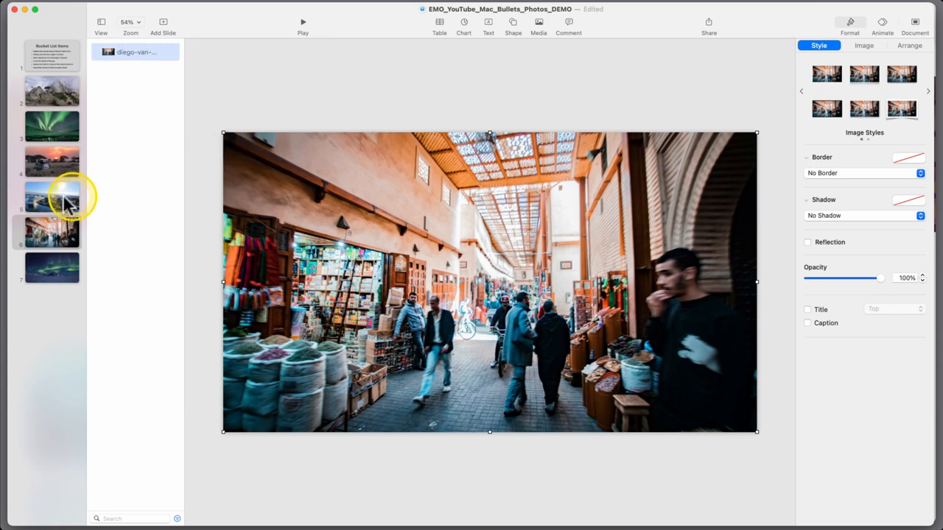
{"action": "left_click", "coordinate": [51, 57]}
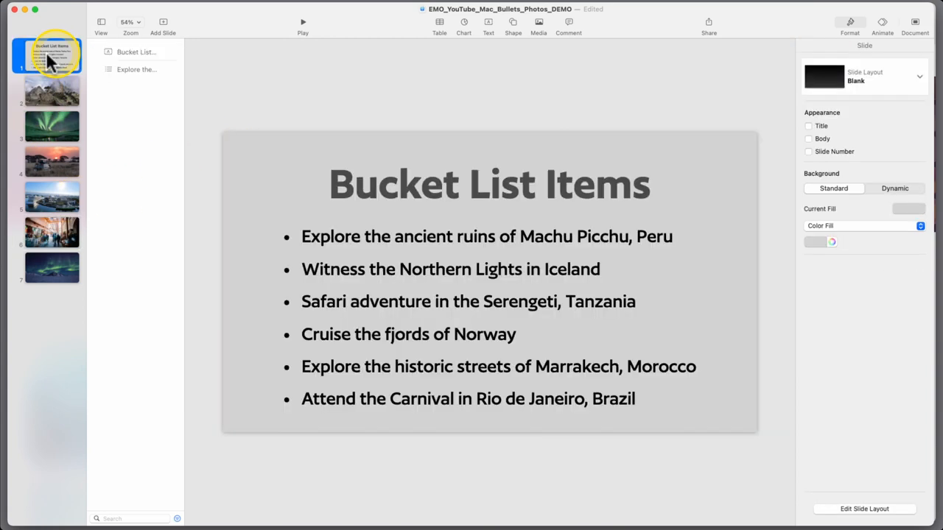
{"action": "left_click", "coordinate": [52, 267]}
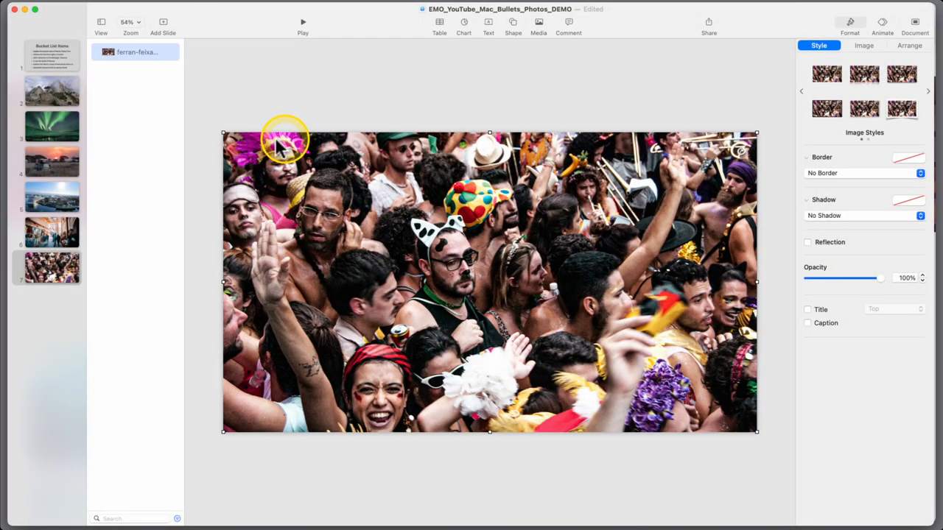
{"action": "left_click", "coordinate": [51, 55]}
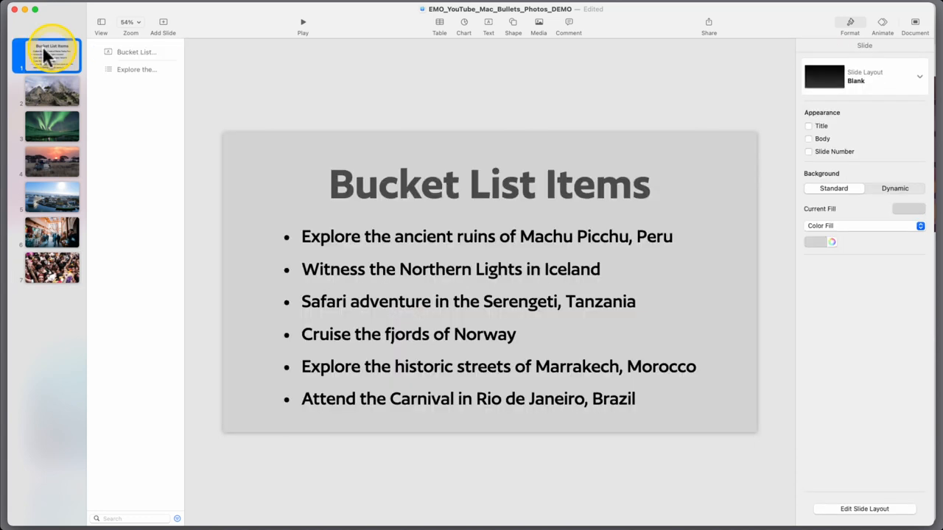
{"action": "mouse_move", "coordinate": [51, 96]}
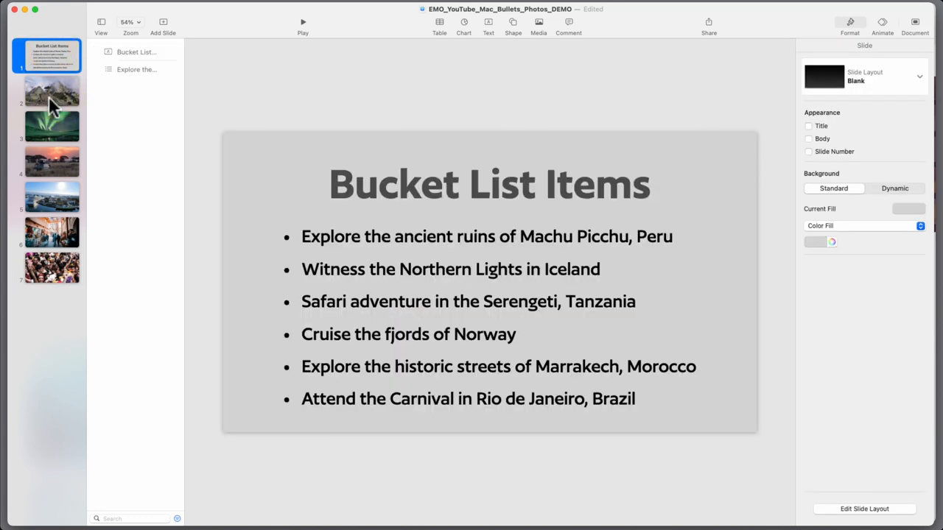
Step: Apply a Dissolve transition to photo slides 2–7 from the Animate inspector
{"action": "left_click", "coordinate": [51, 92]}
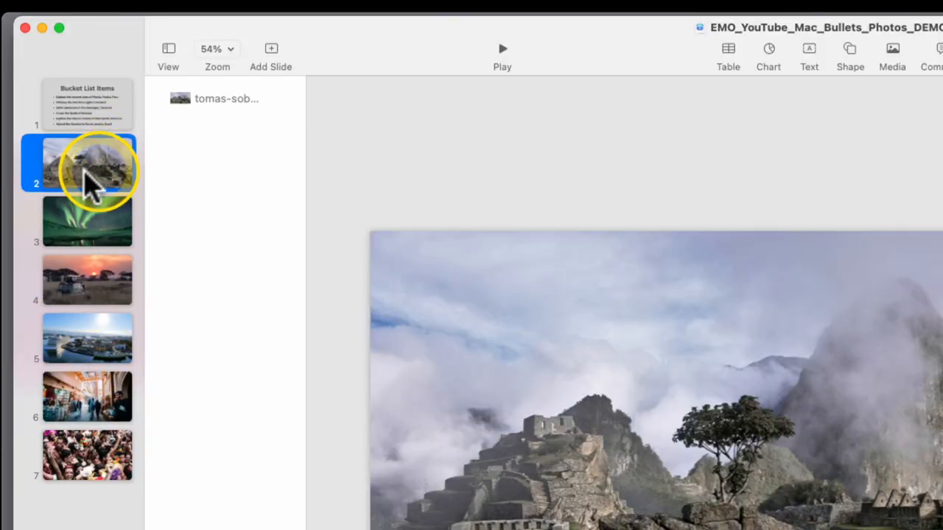
{"action": "mouse_move", "coordinate": [87, 450]}
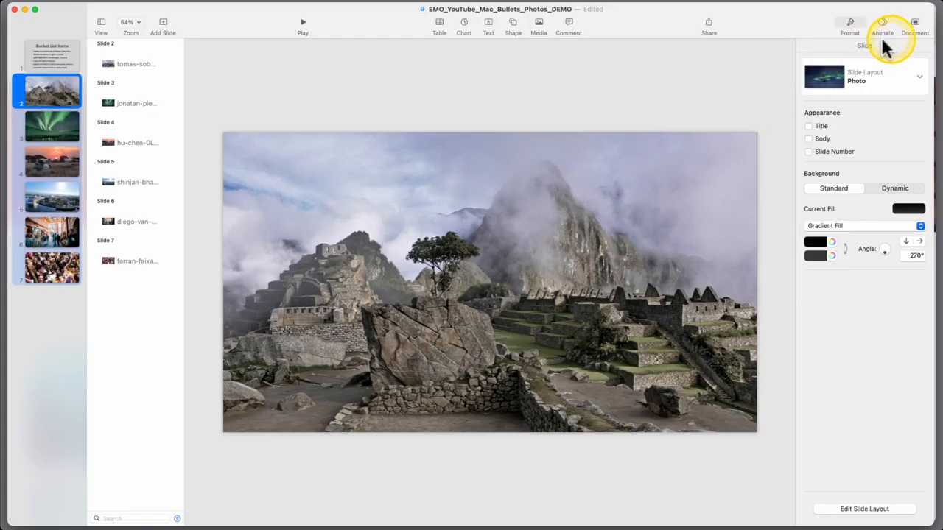
{"action": "left_click", "coordinate": [881, 26]}
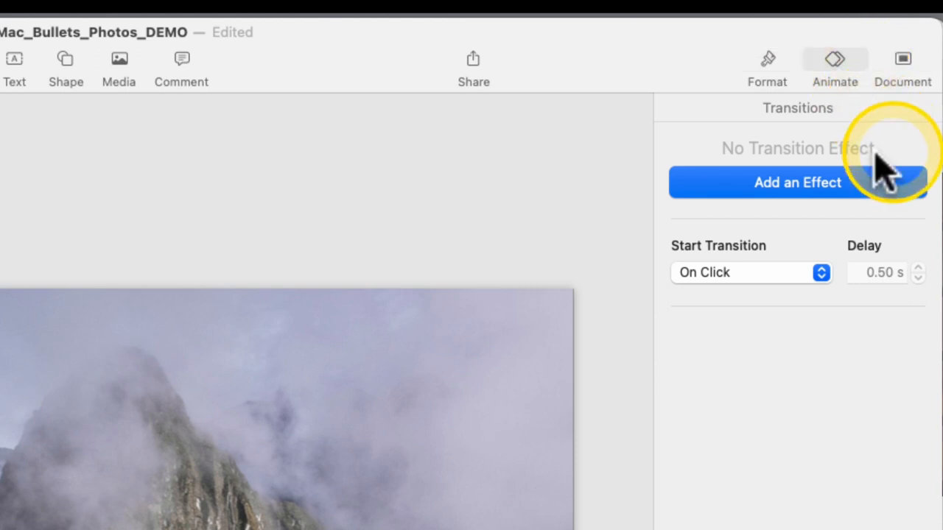
{"action": "left_click", "coordinate": [797, 182]}
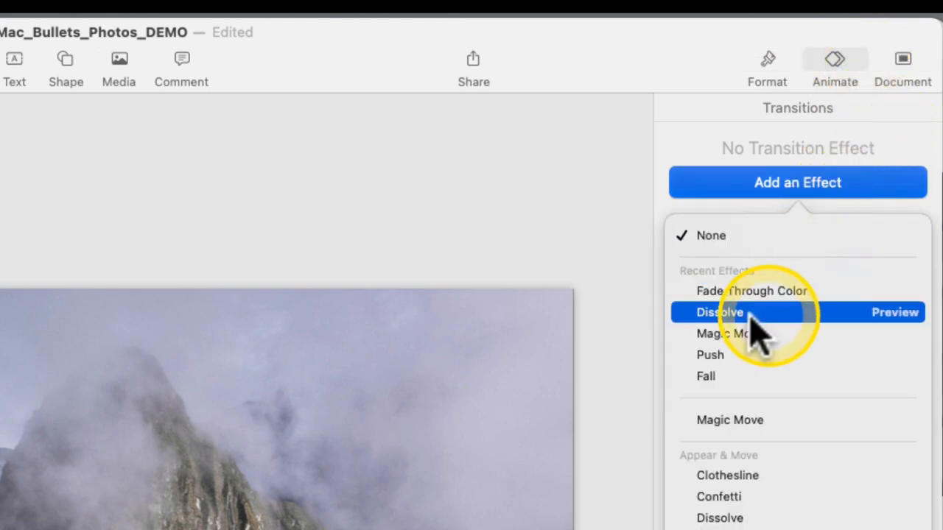
{"action": "left_click", "coordinate": [720, 312]}
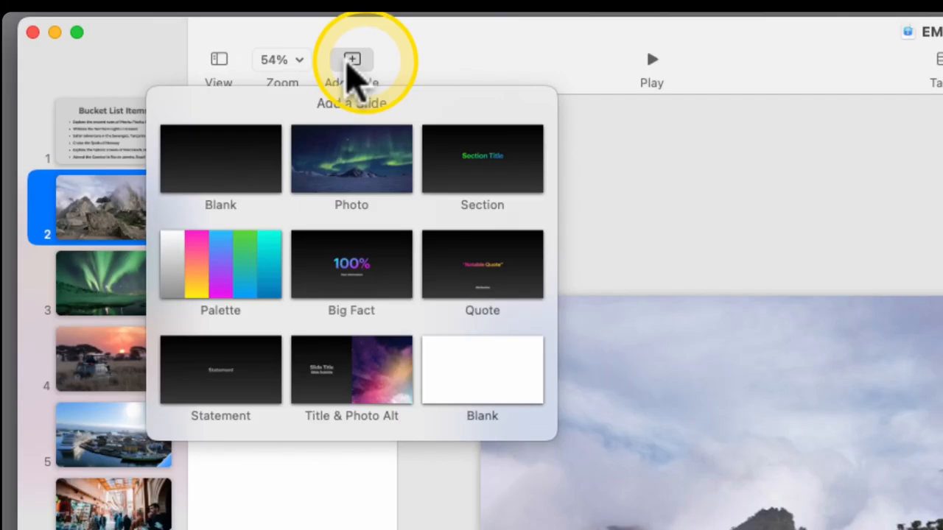
Step: Add a dark 'Bucket List Travel' title slide with a Dissolve transition
{"action": "left_click", "coordinate": [482, 369]}
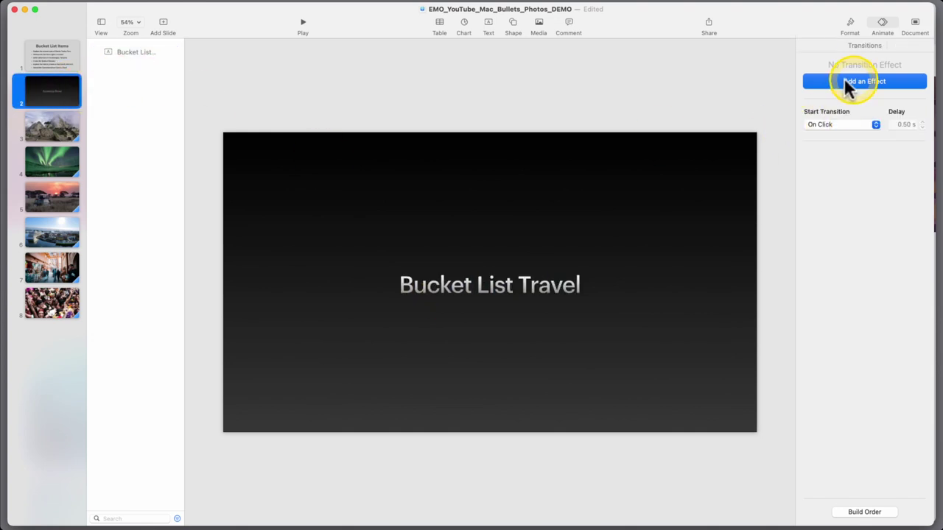
{"action": "left_click", "coordinate": [863, 81]}
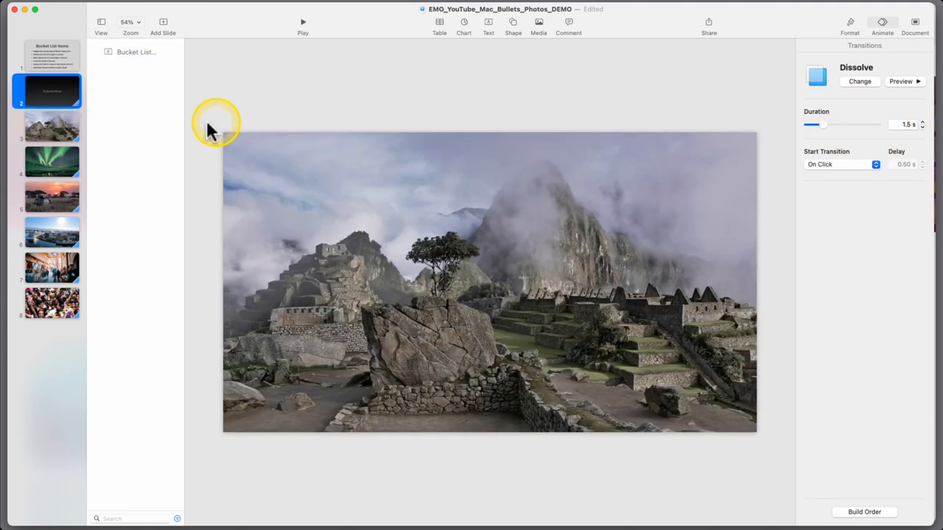
{"action": "left_click", "coordinate": [52, 304]}
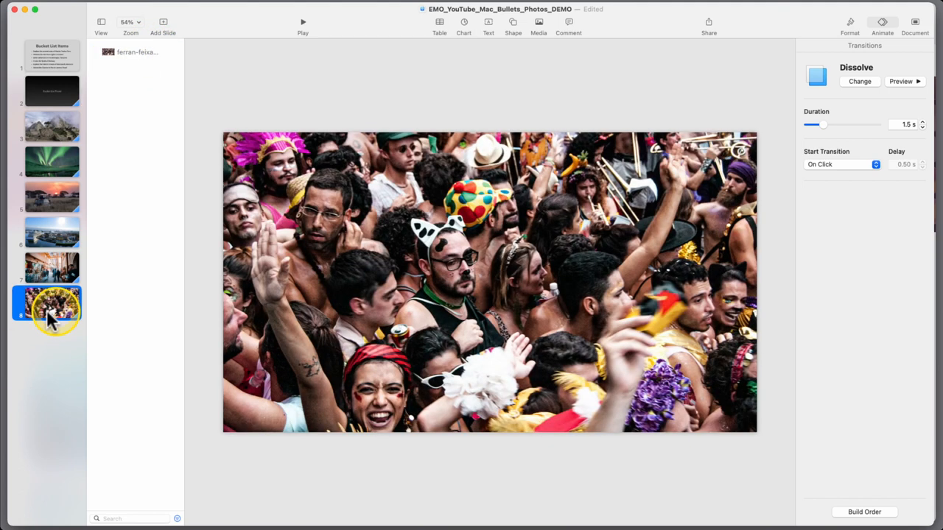